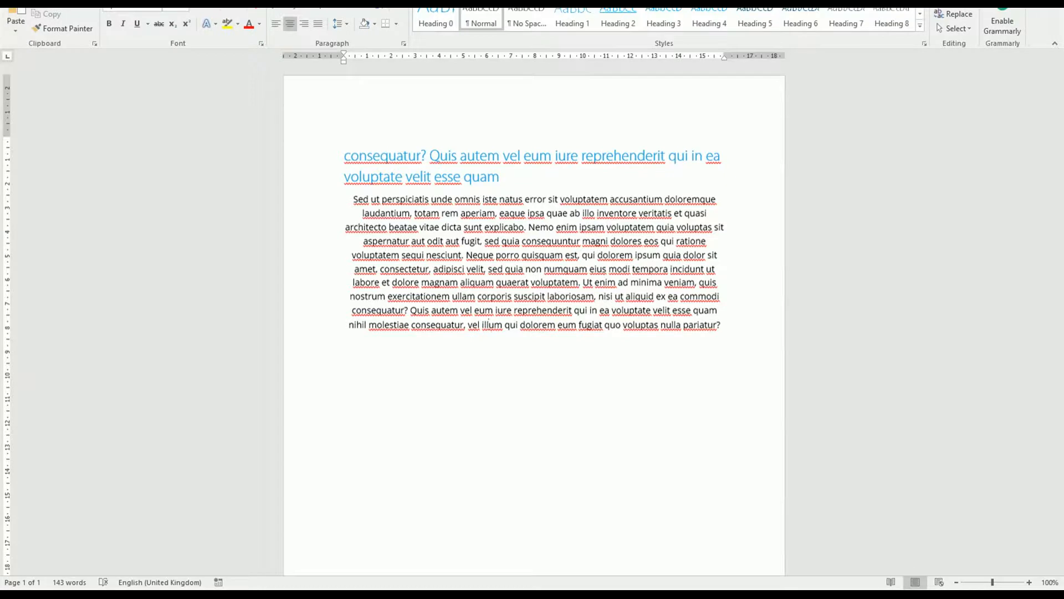
mouse_move(777, 289)
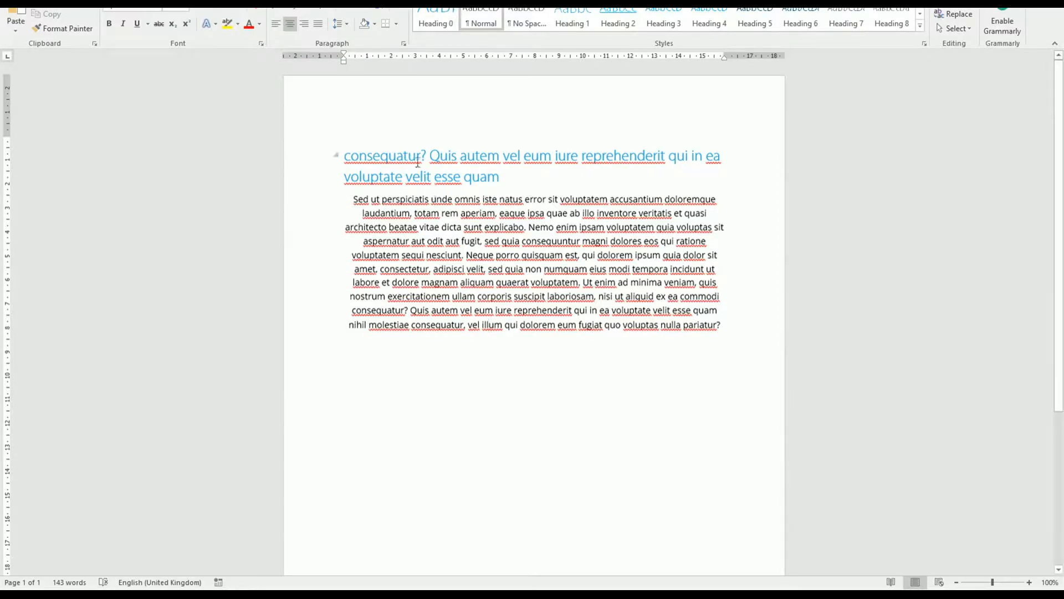
Copy the Word paragraph and scroll the campaign preview to the first body text block.
key(ctrl+a)
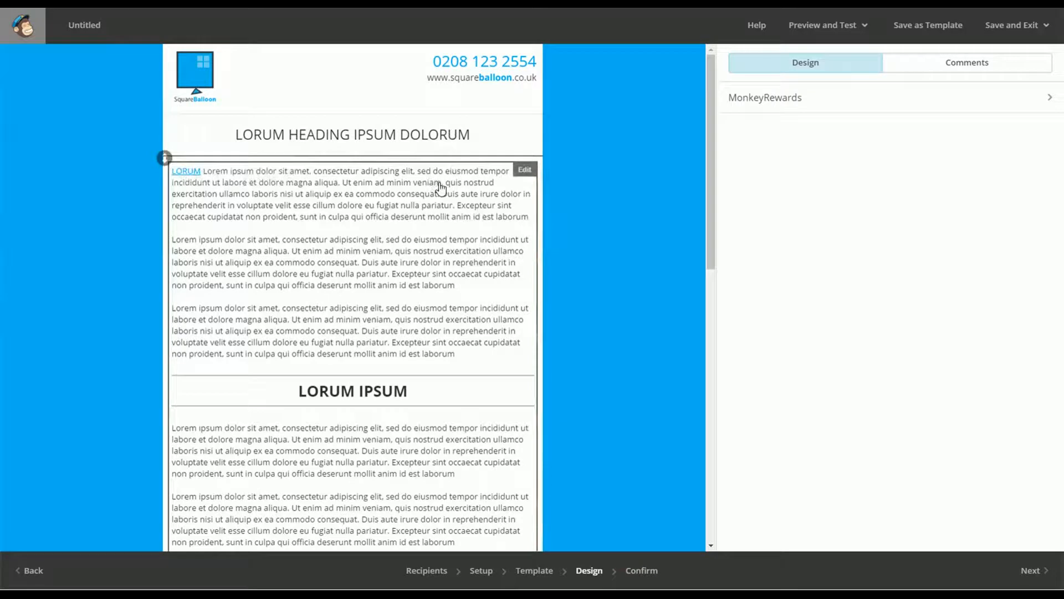
scroll(down, 3)
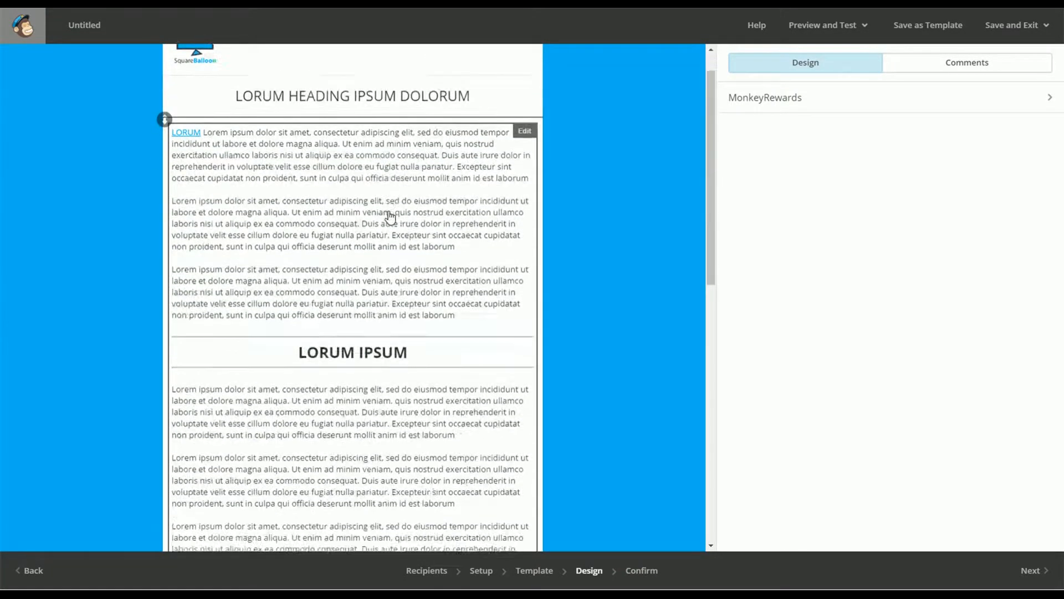
scroll(down, 3)
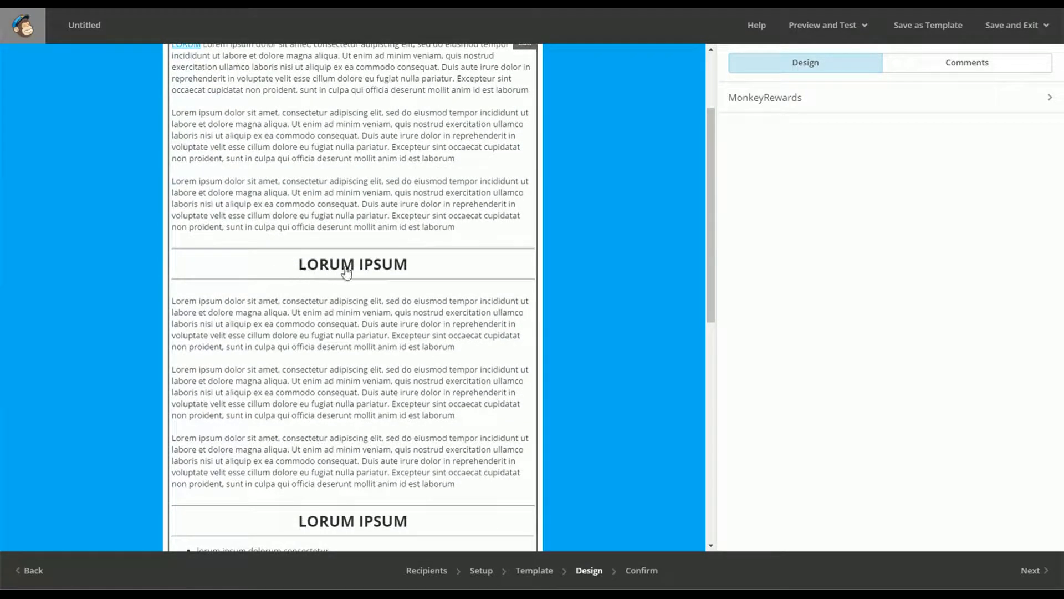
scroll(down, 3)
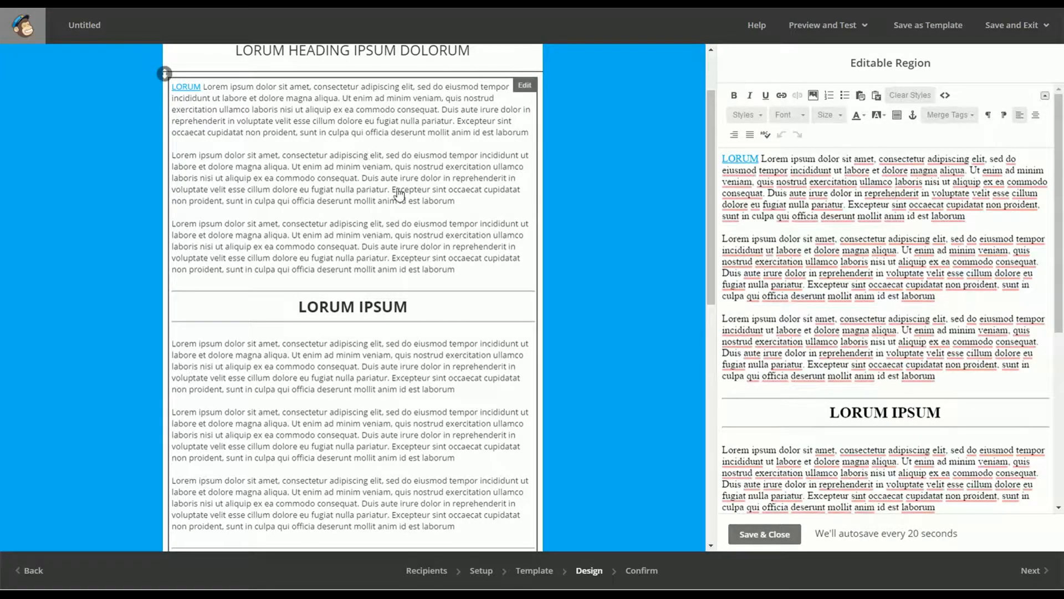
Switch the text block to its HTML source and pick out the center alignment value.
click(944, 96)
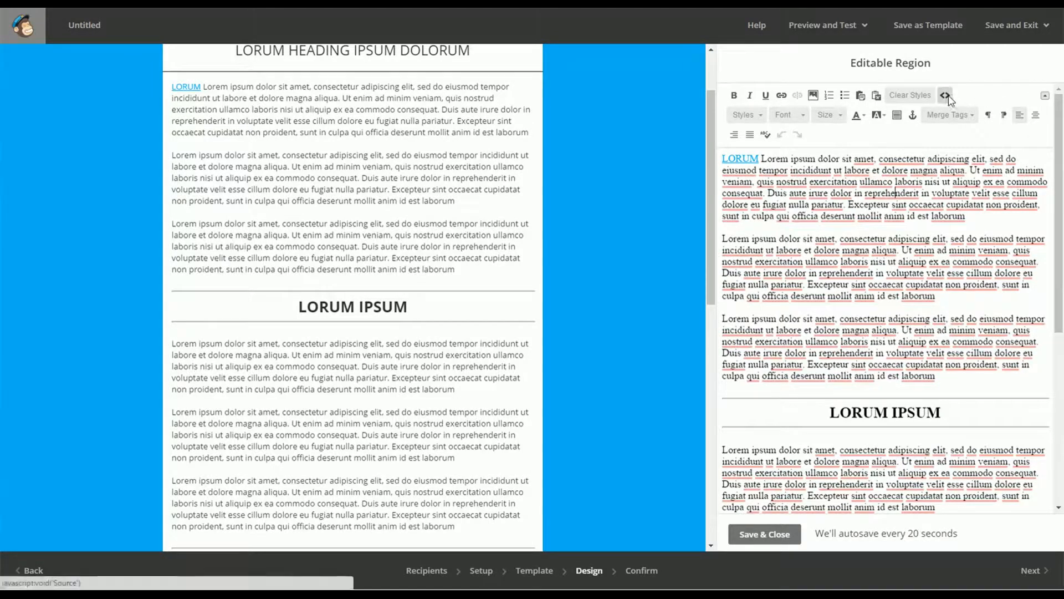
mouse_move(944, 96)
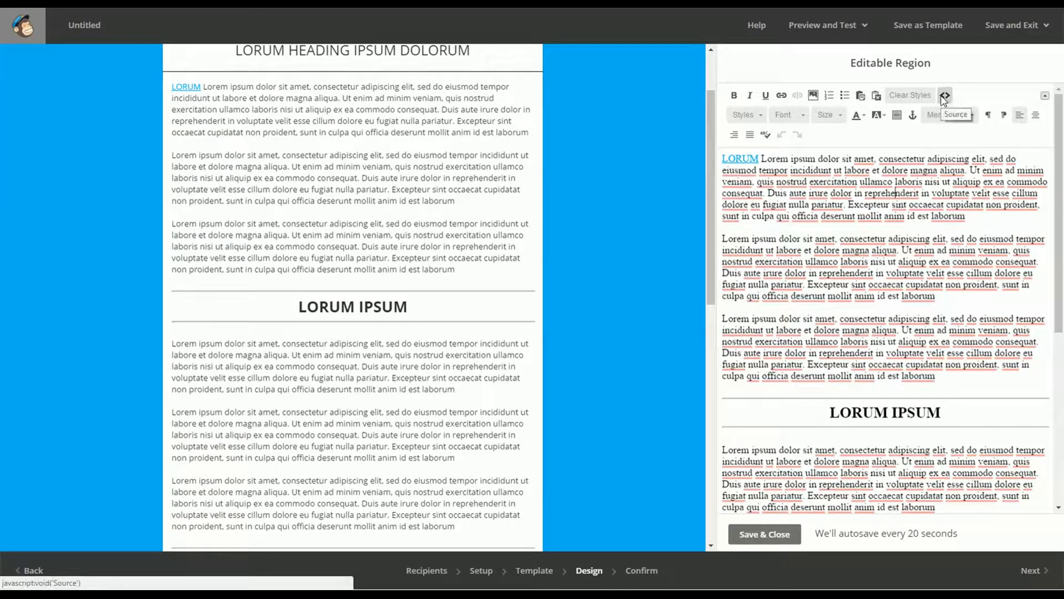
click(944, 95)
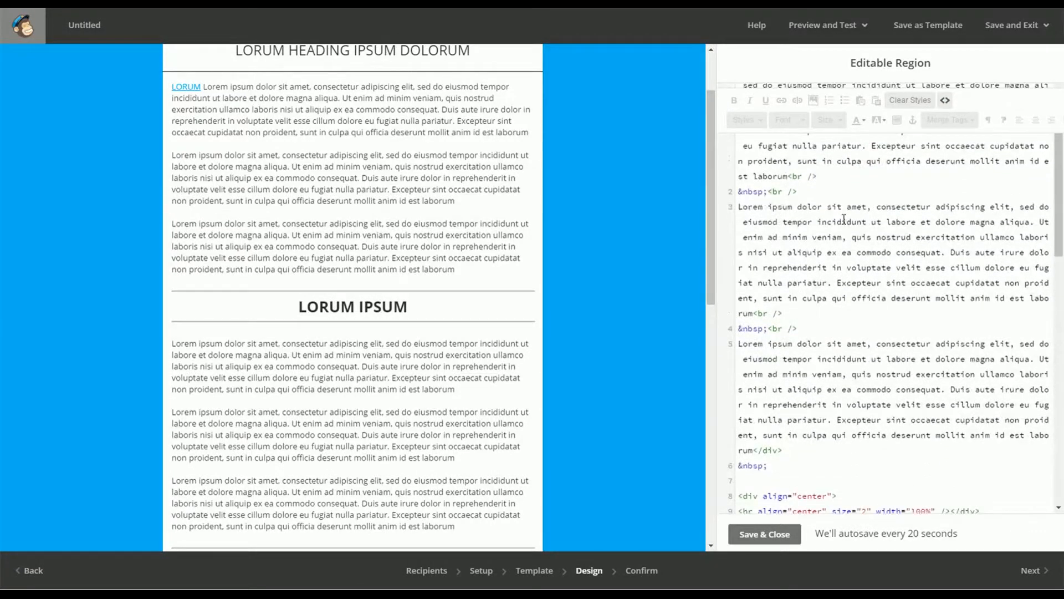
scroll(down, 3)
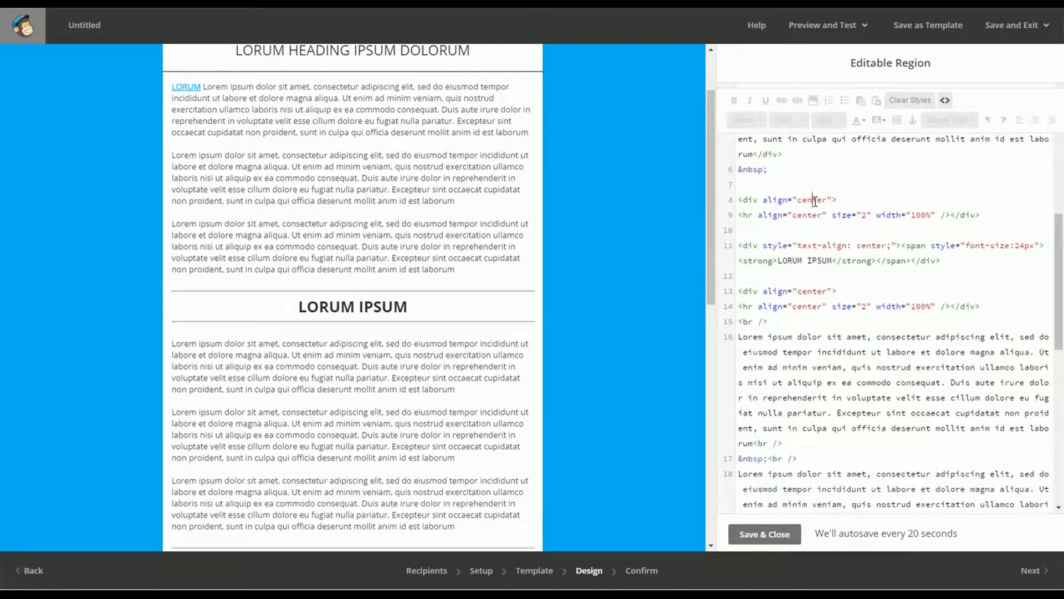
double_click(811, 200)
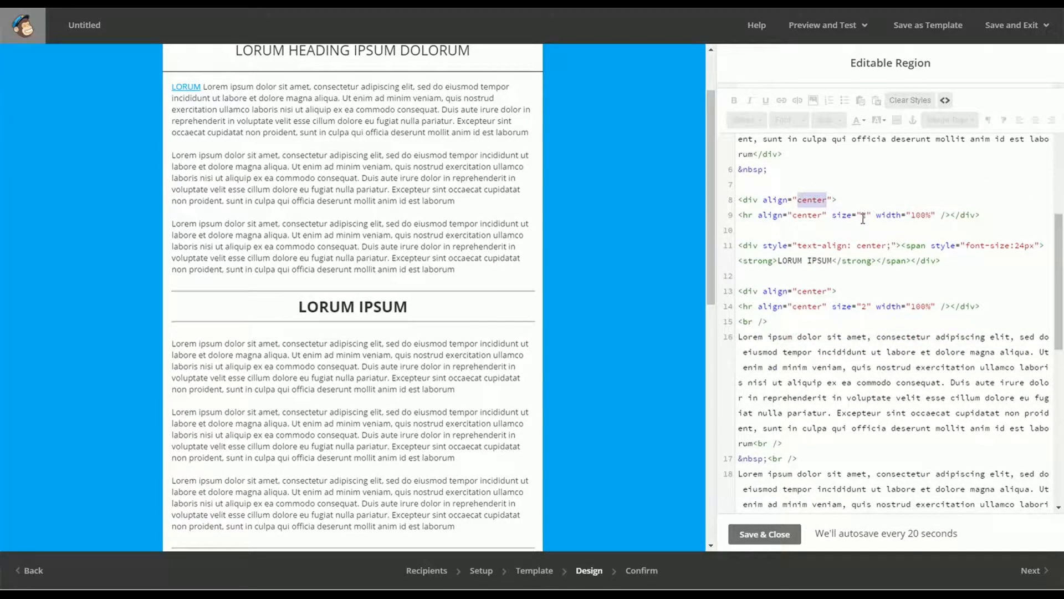
text(2)
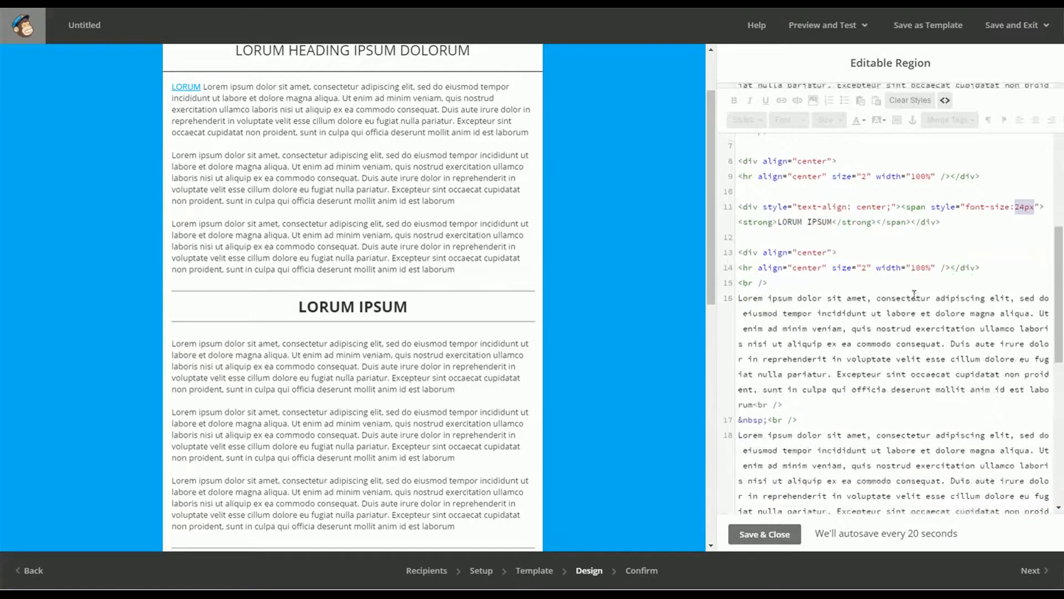
Pick out the strong tag around LORUM IPSUM and scroll to the lower 'Sed ut perspiciatis' paragraph.
scroll(down, 3)
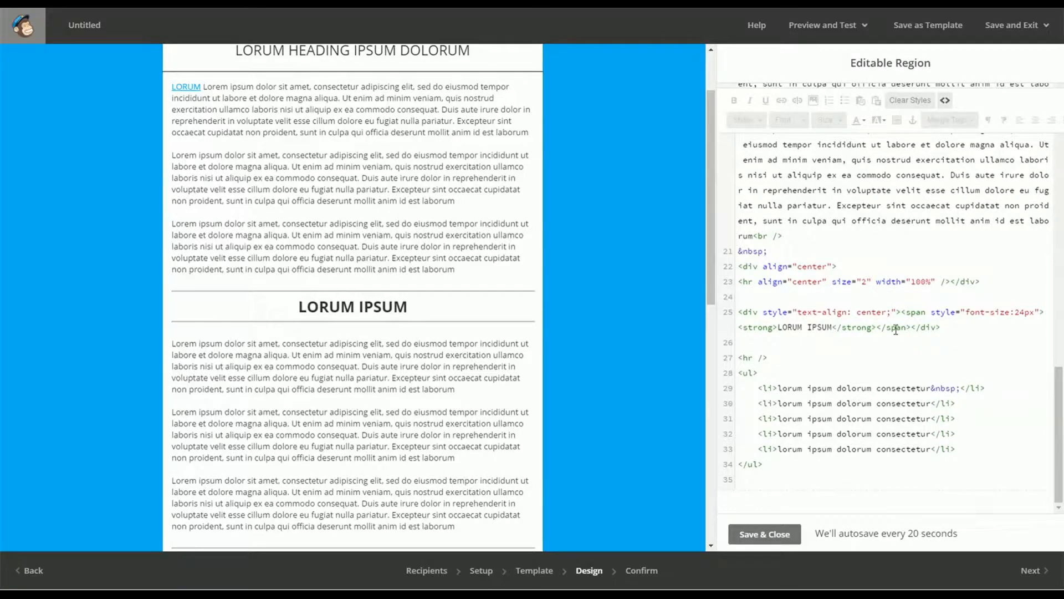
double_click(755, 327)
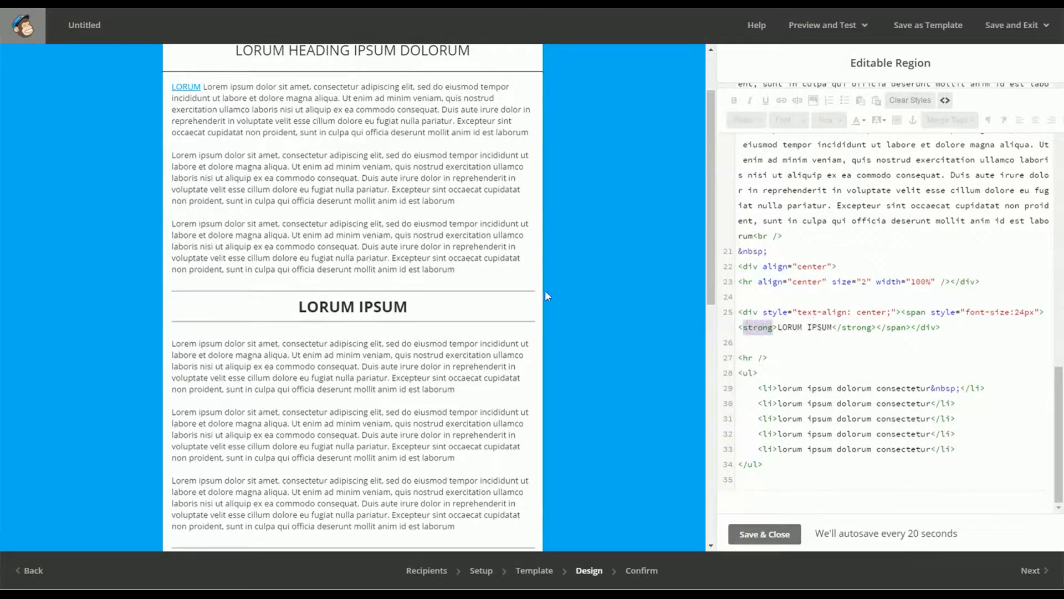
scroll(down, 3)
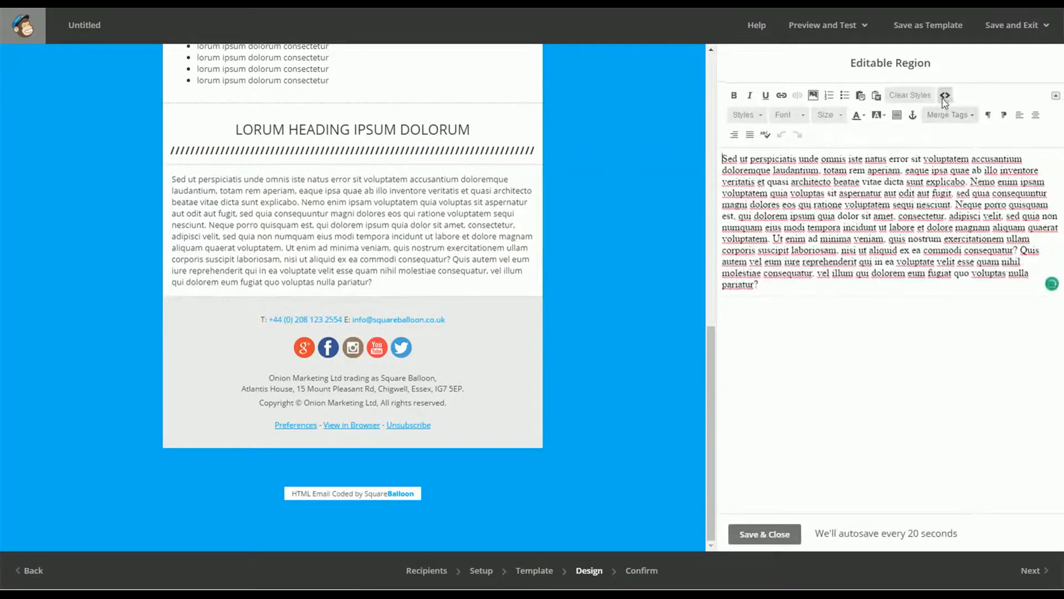
Paste the copied Word text through the rich-text paste window into the lower section.
click(945, 95)
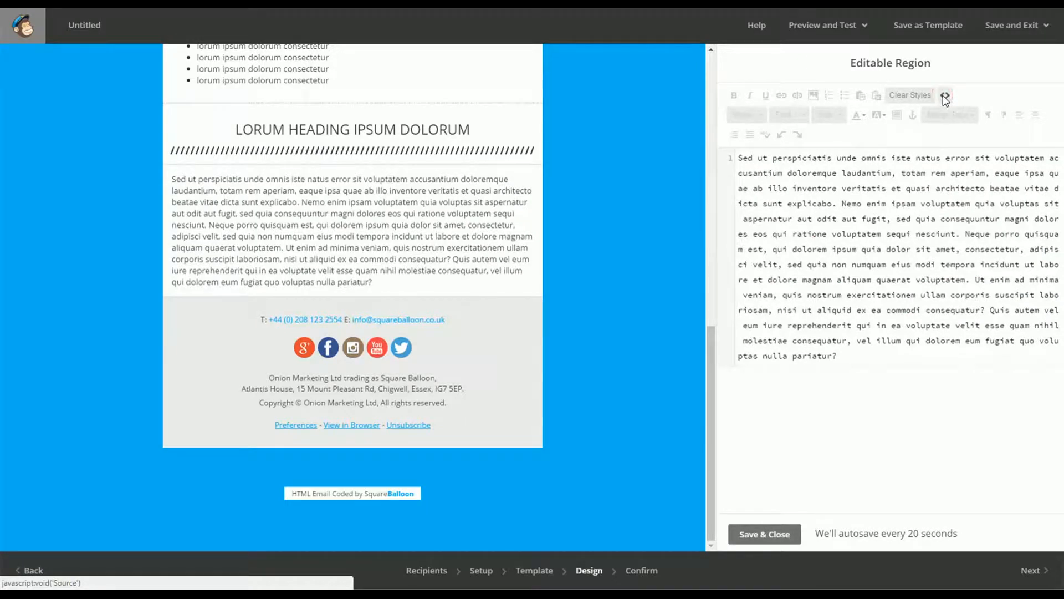
click(944, 95)
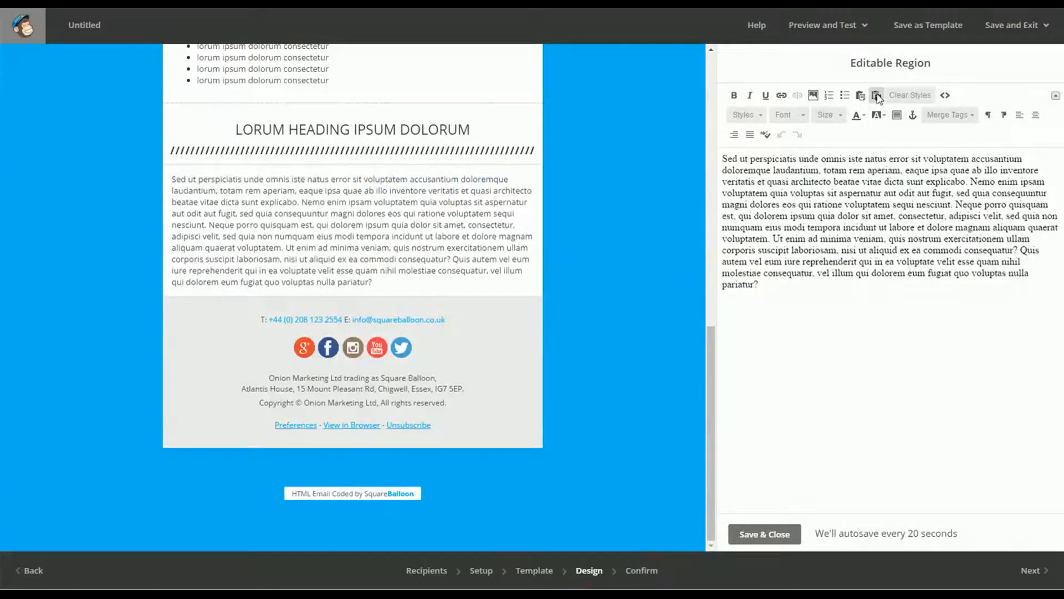
mouse_move(875, 95)
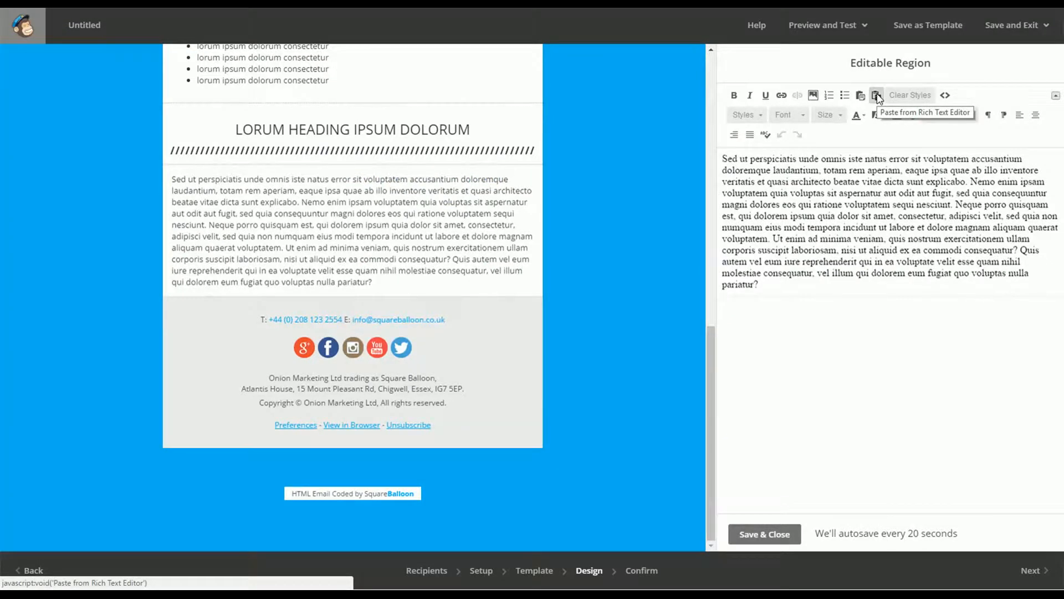
click(876, 95)
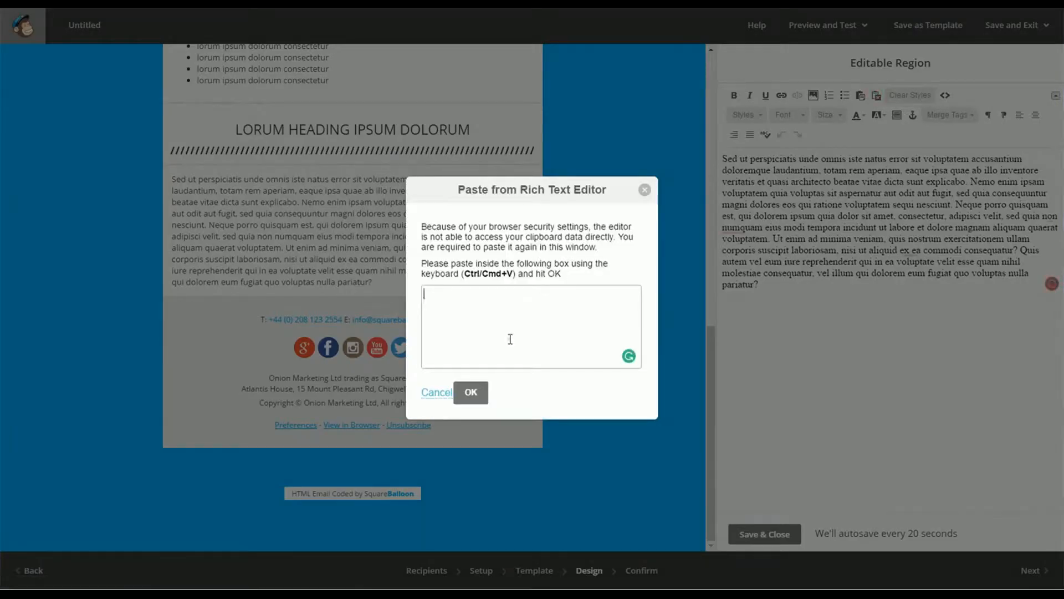
click(470, 392)
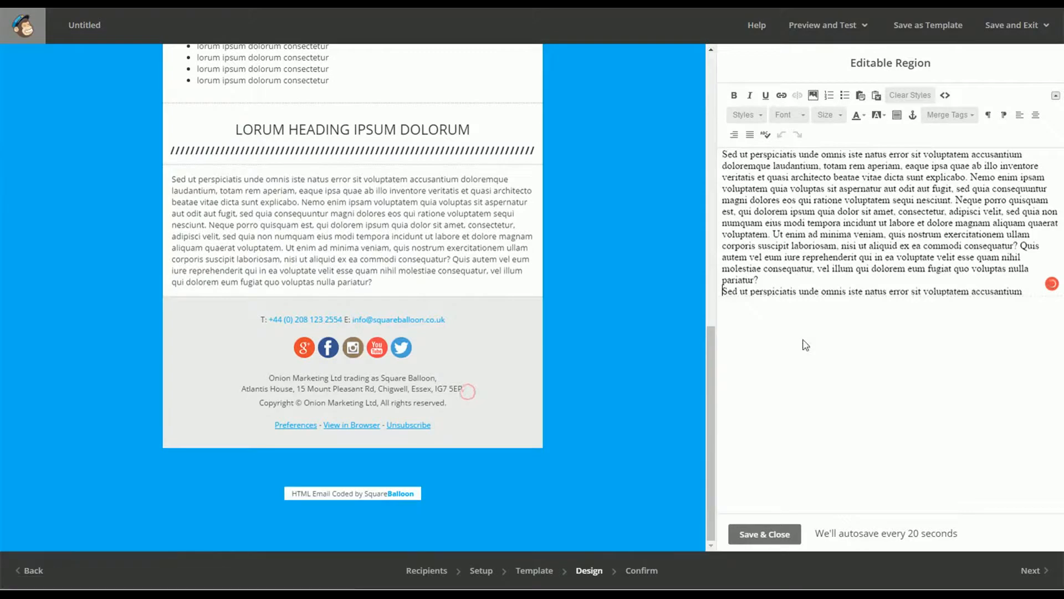
Review the HTML behind the pasted 'consequatur' heading and paragraphs, then return to formatted text.
click(945, 96)
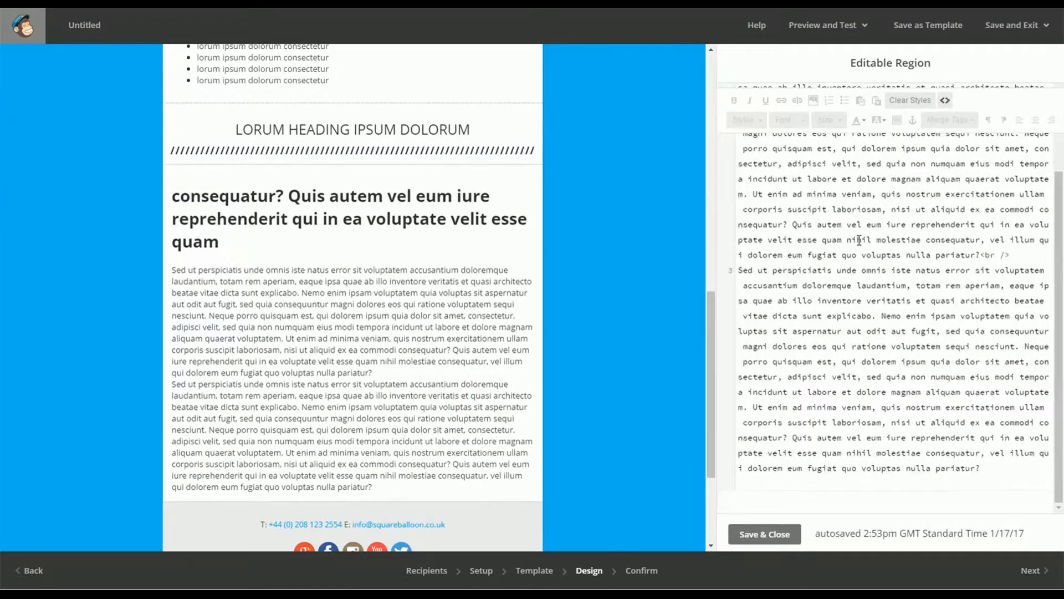
click(944, 99)
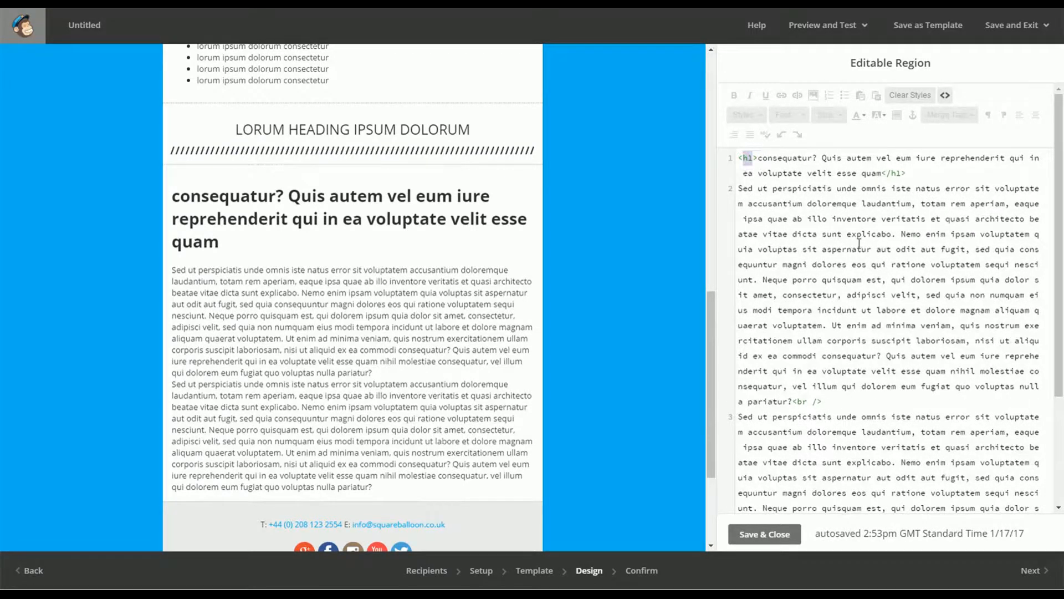
scroll(down, 3)
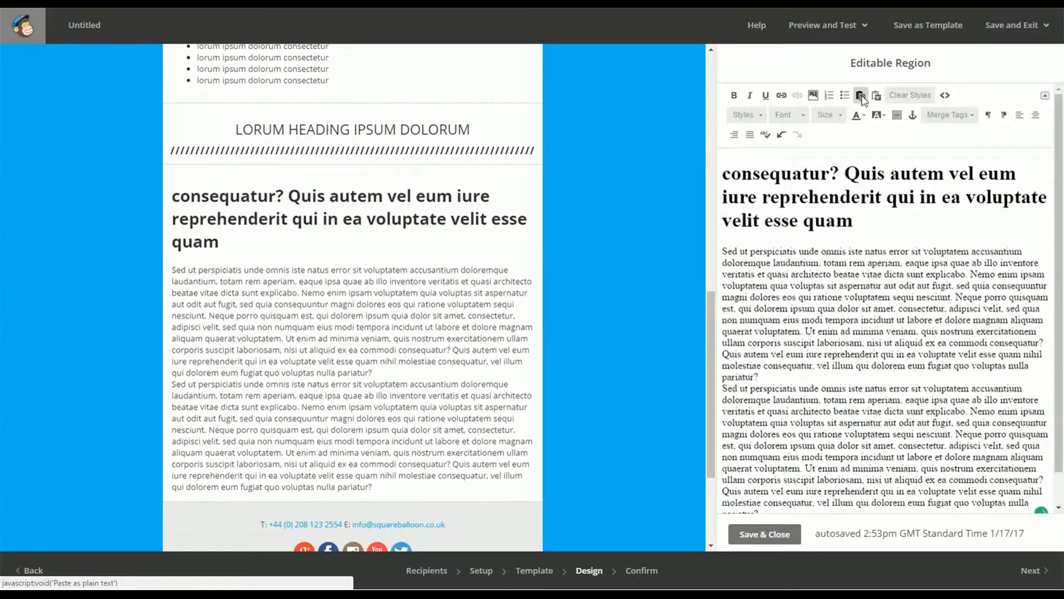
Paste the Word text as plain text into the block and show its code with only simple line breaks.
click(860, 95)
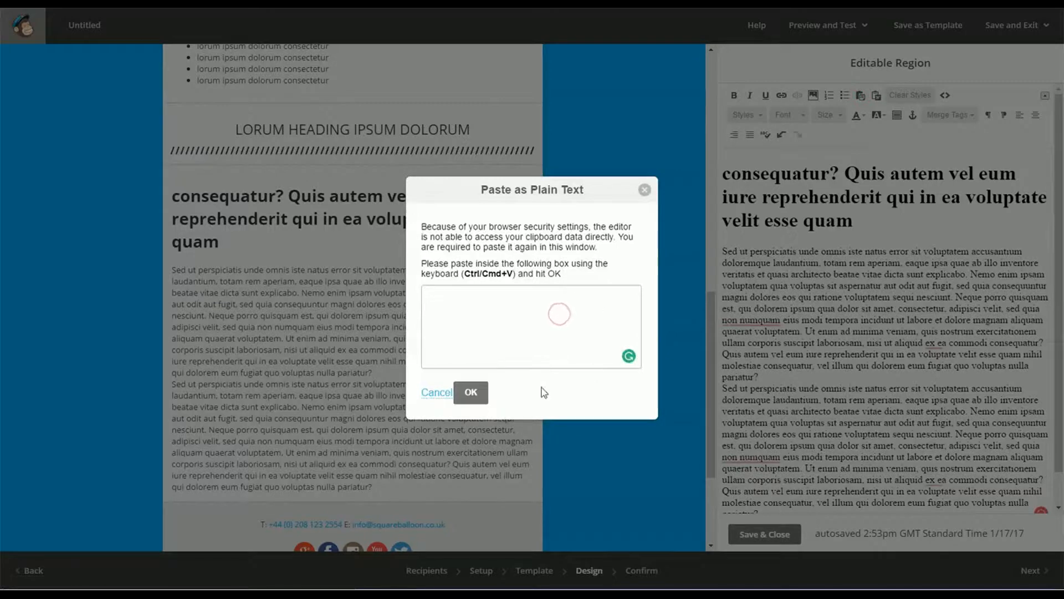
click(470, 391)
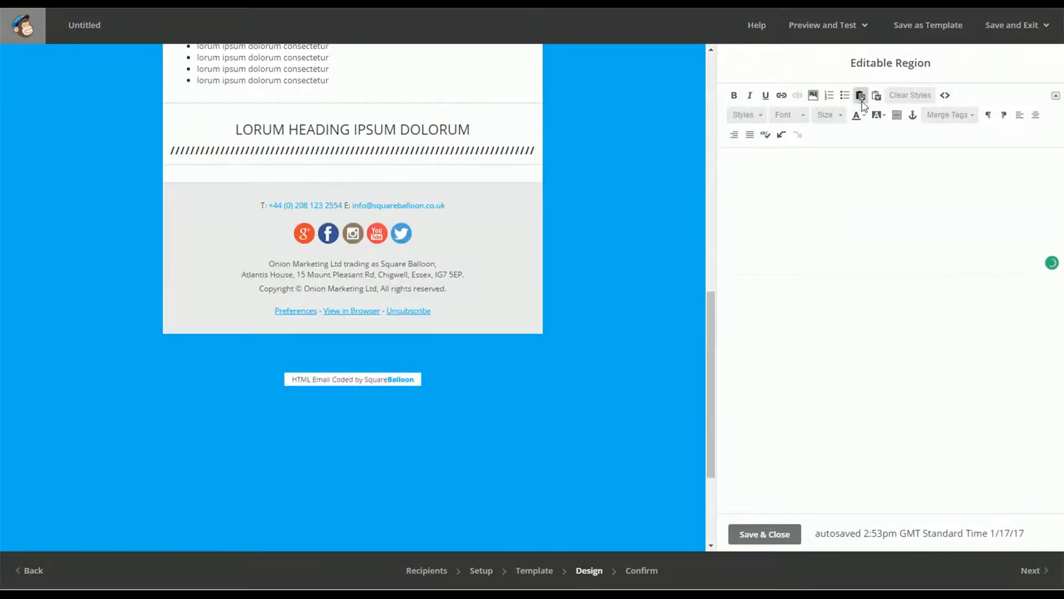
click(860, 95)
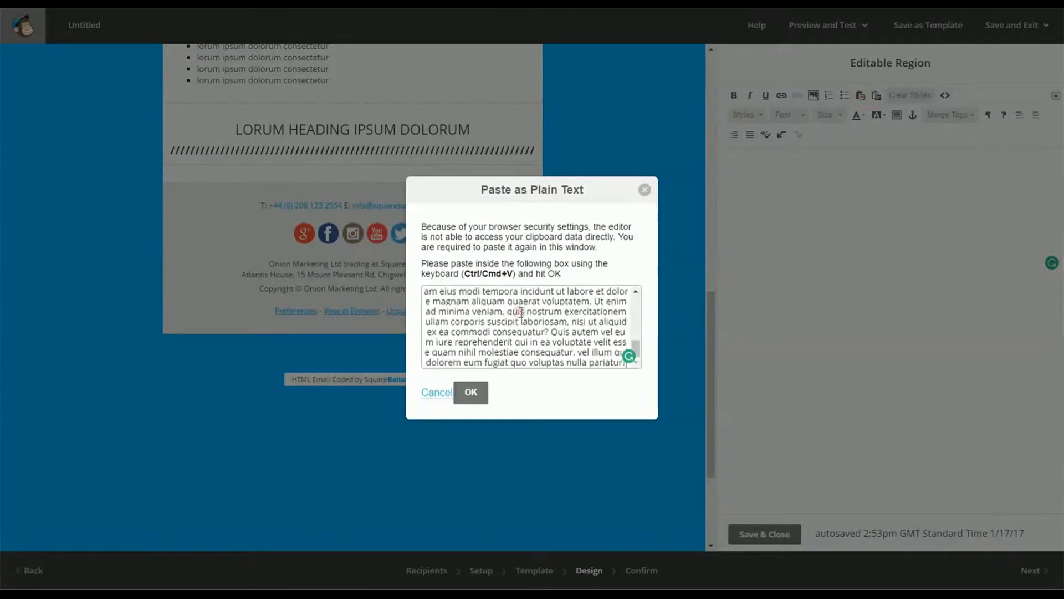
click(470, 391)
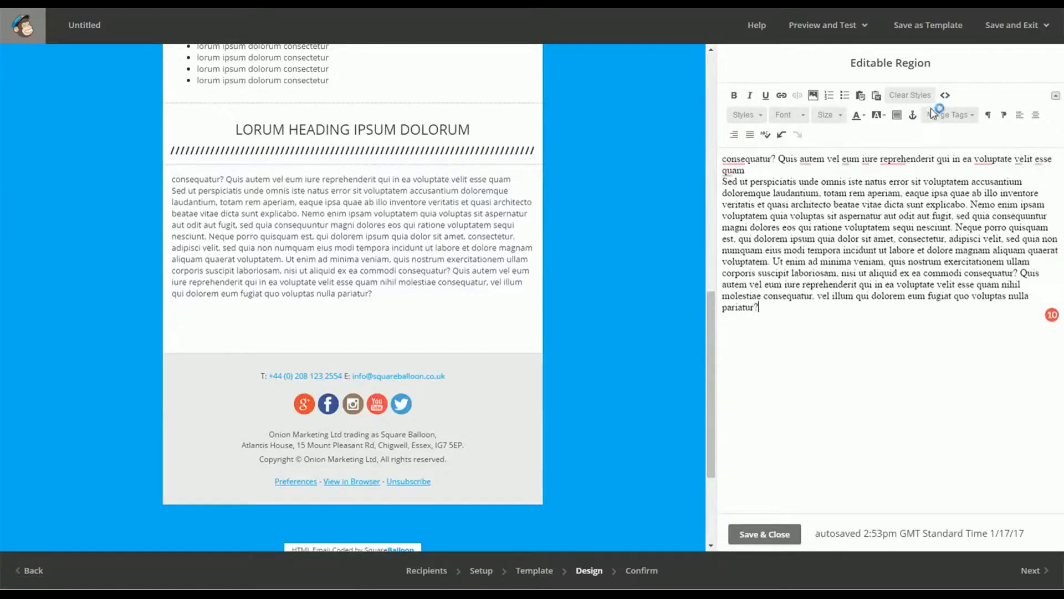
click(944, 96)
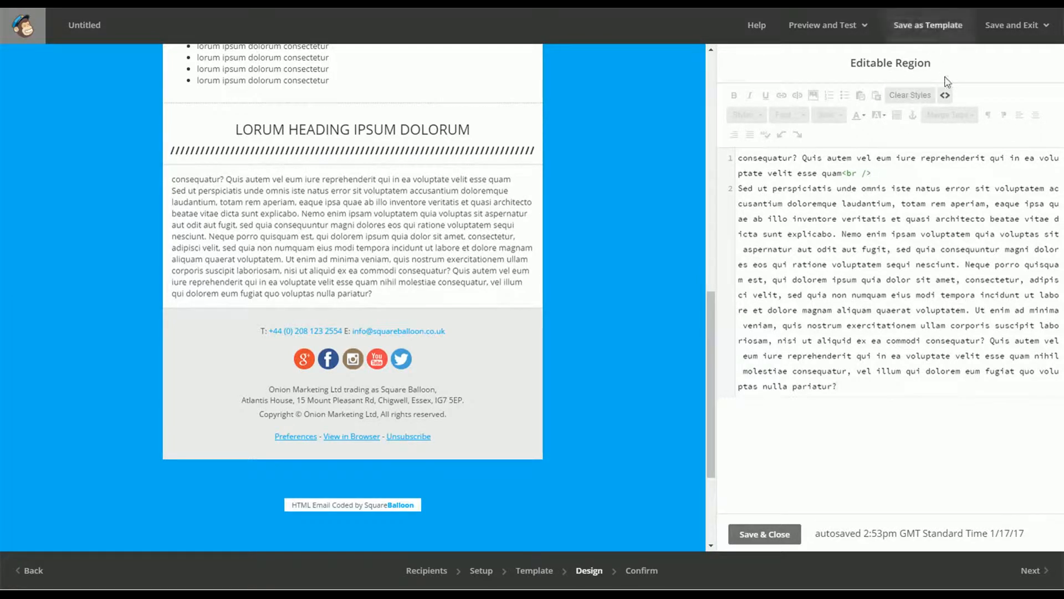
Return from the source code to the formatted view of the plain pasted text.
click(943, 95)
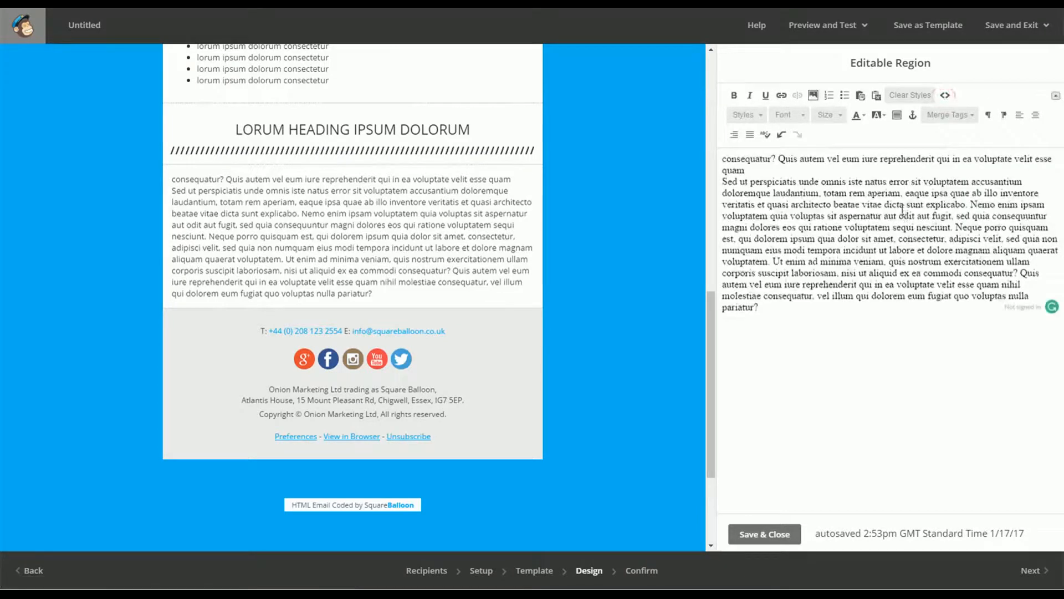
mouse_move(860, 96)
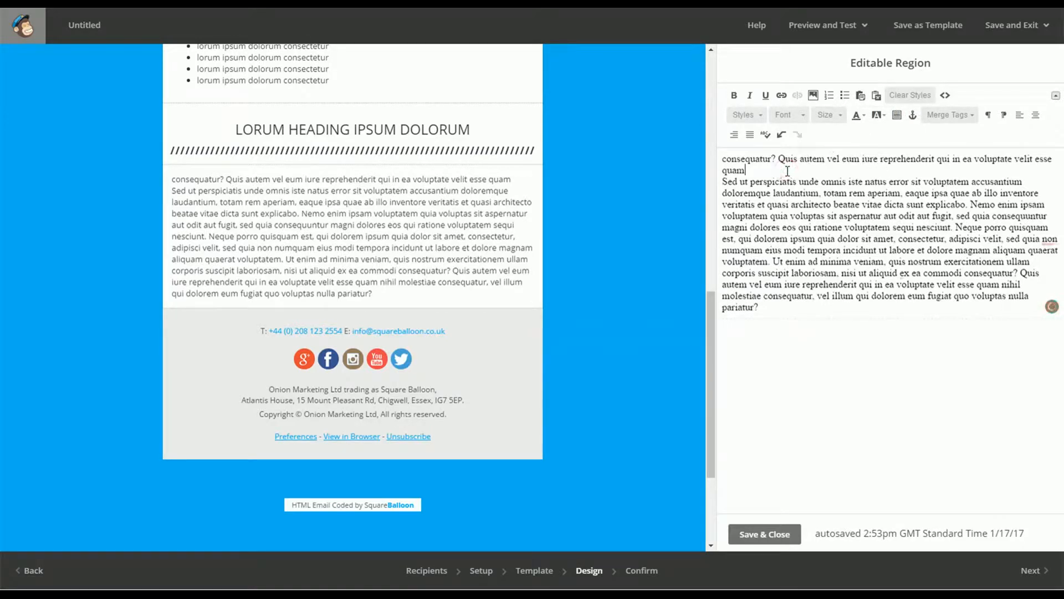
mouse_move(861, 95)
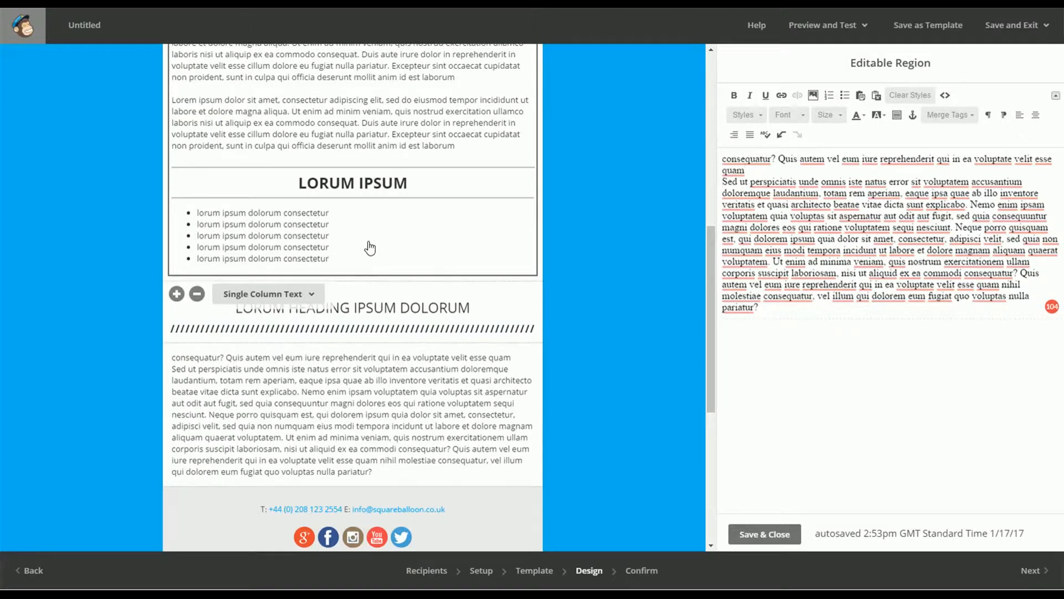
Edit the top LORUM IPSUM text block and toggle between its code and formatted text.
click(764, 534)
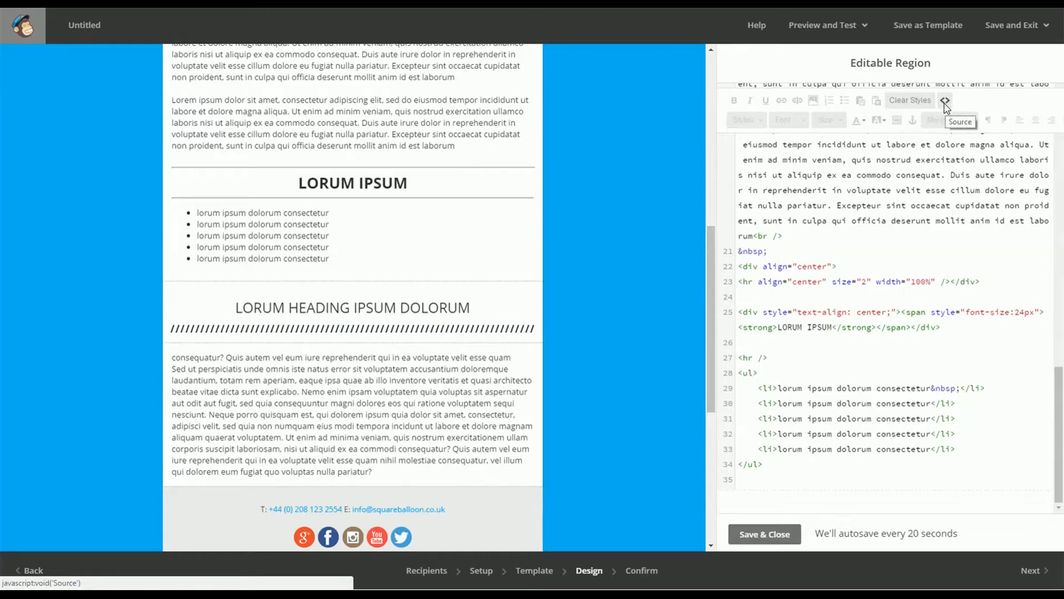
click(945, 99)
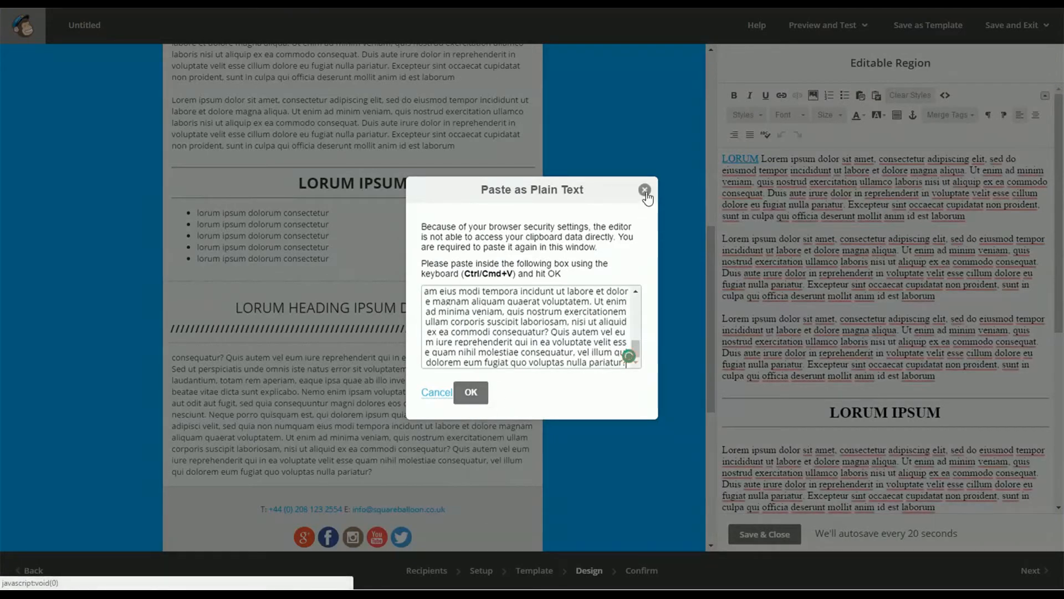
Dismiss the Paste as Plain Text window, leaving the top block's LORUM paragraphs unchanged.
click(643, 189)
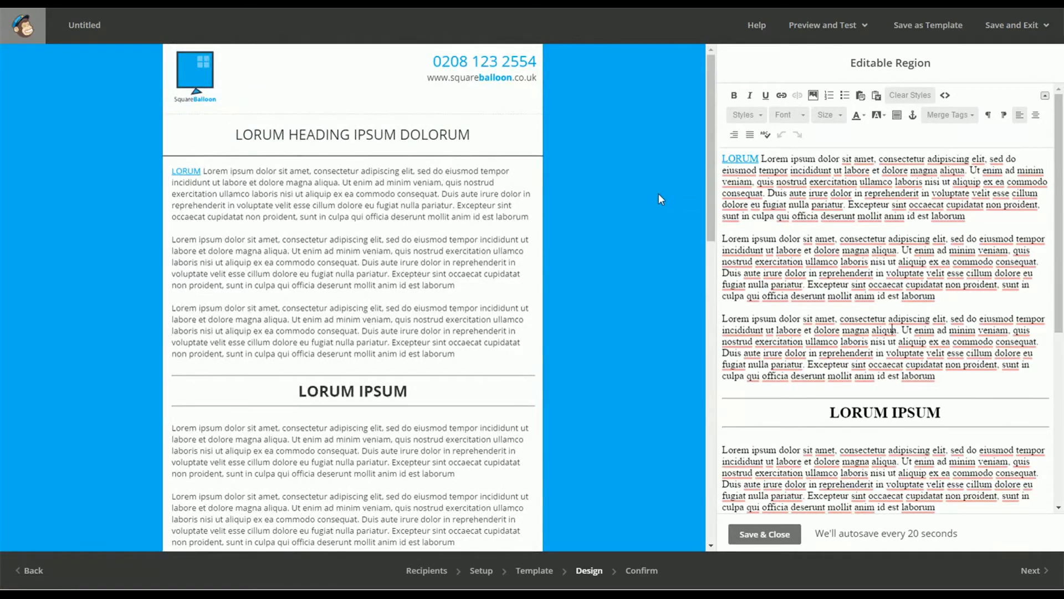
mouse_move(475, 275)
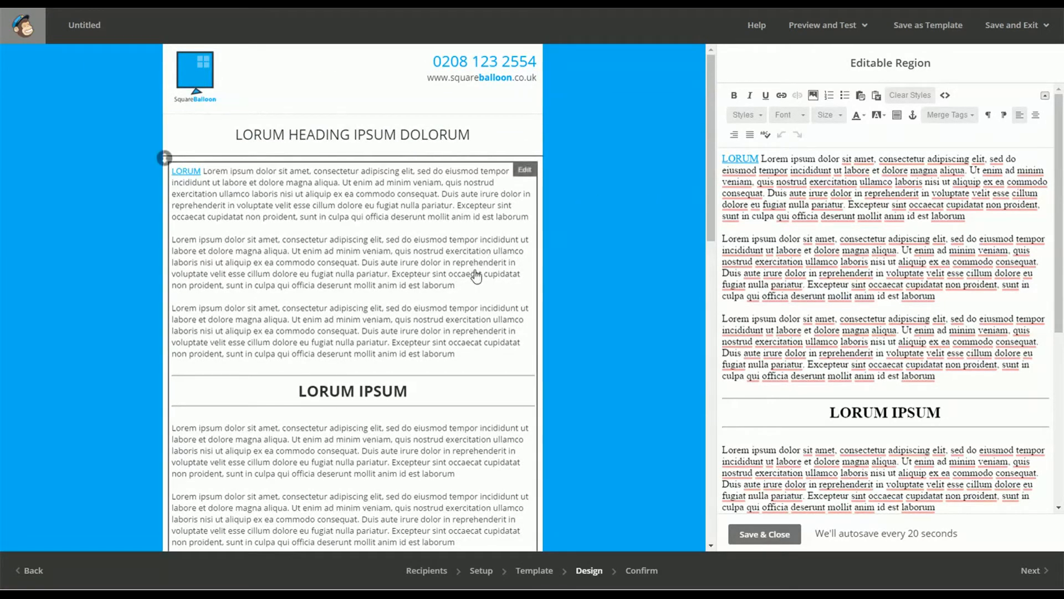
mouse_move(476, 264)
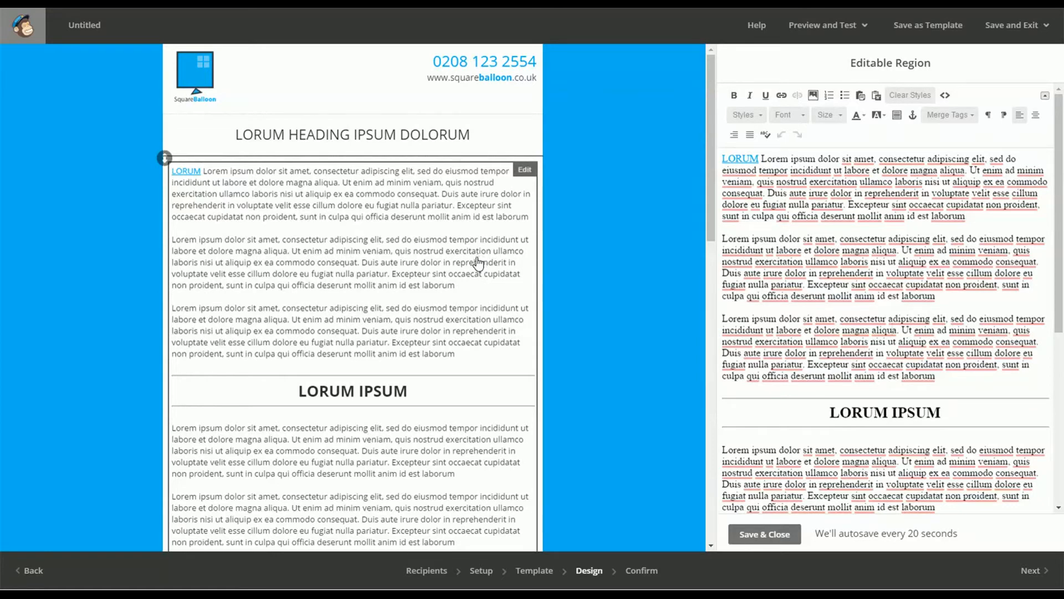